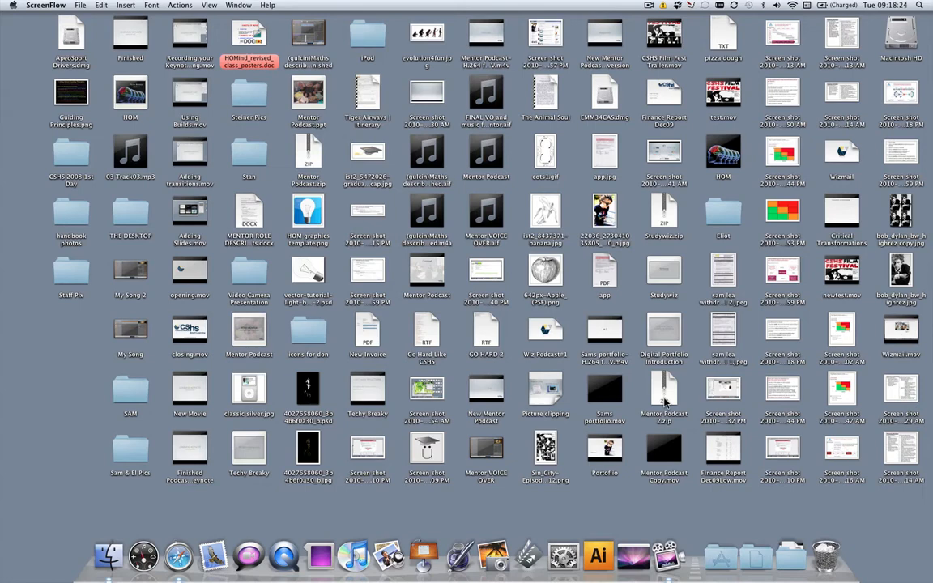
mouse_move(745, 541)
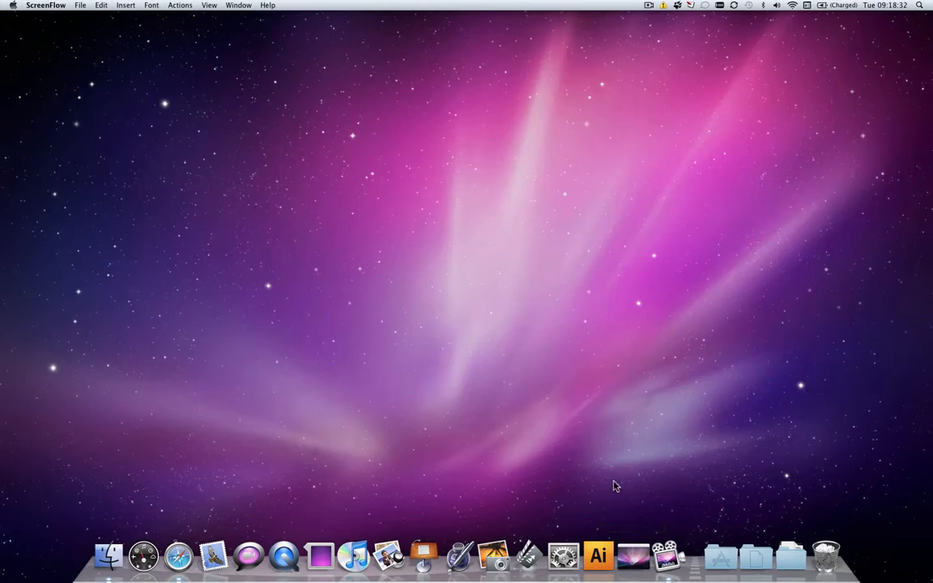
mouse_move(417, 382)
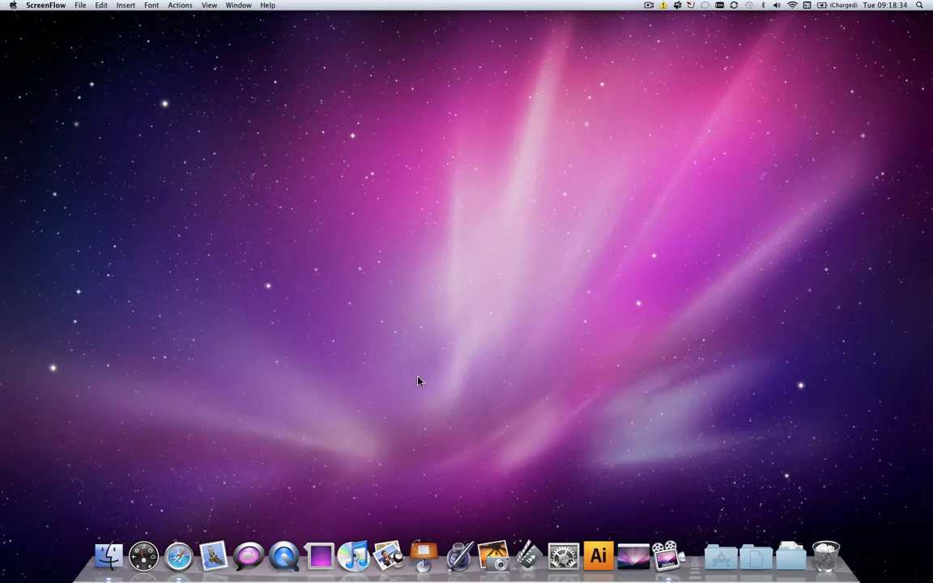
mouse_move(278, 512)
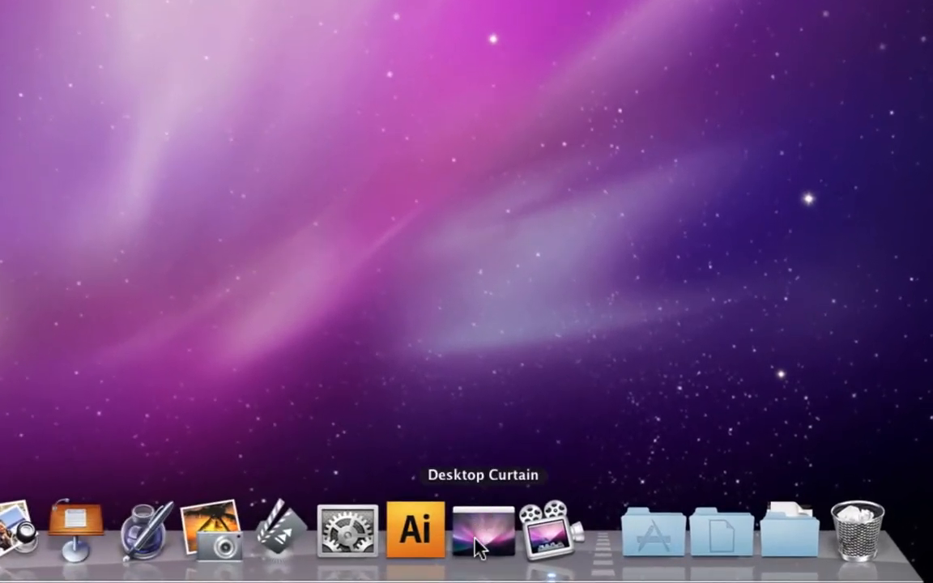
Quit Desktop Curtain from its preferences window so the cluttered desktop files reappear.
left_click(482, 531)
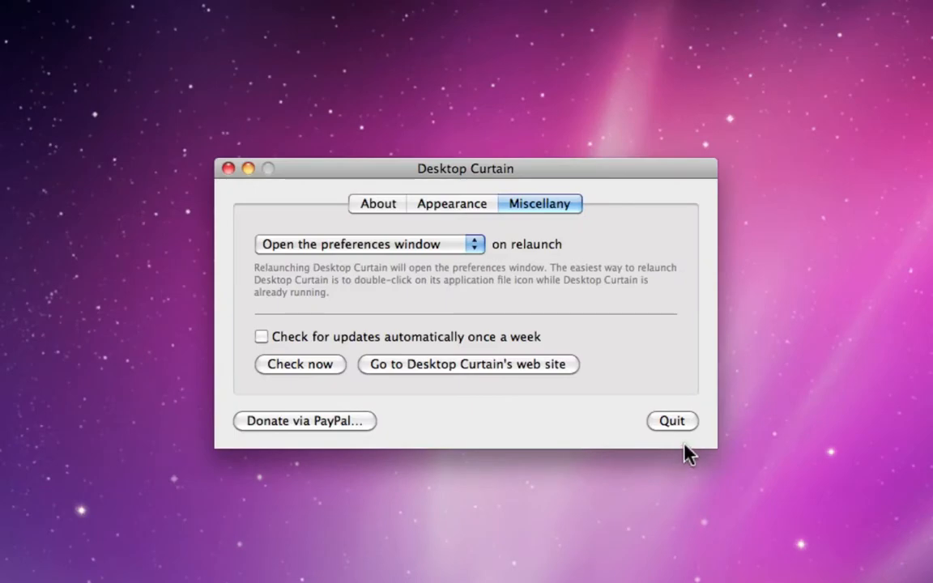
left_click(672, 421)
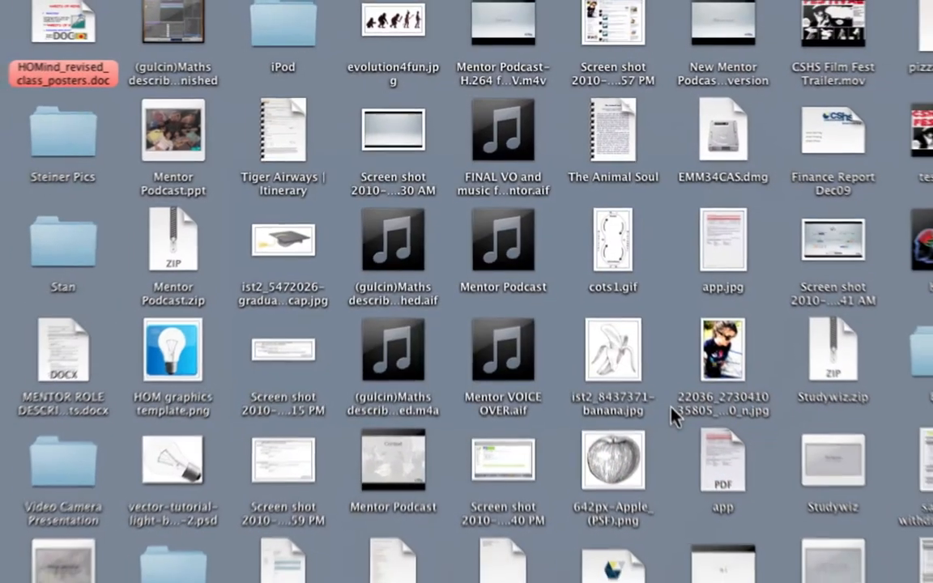